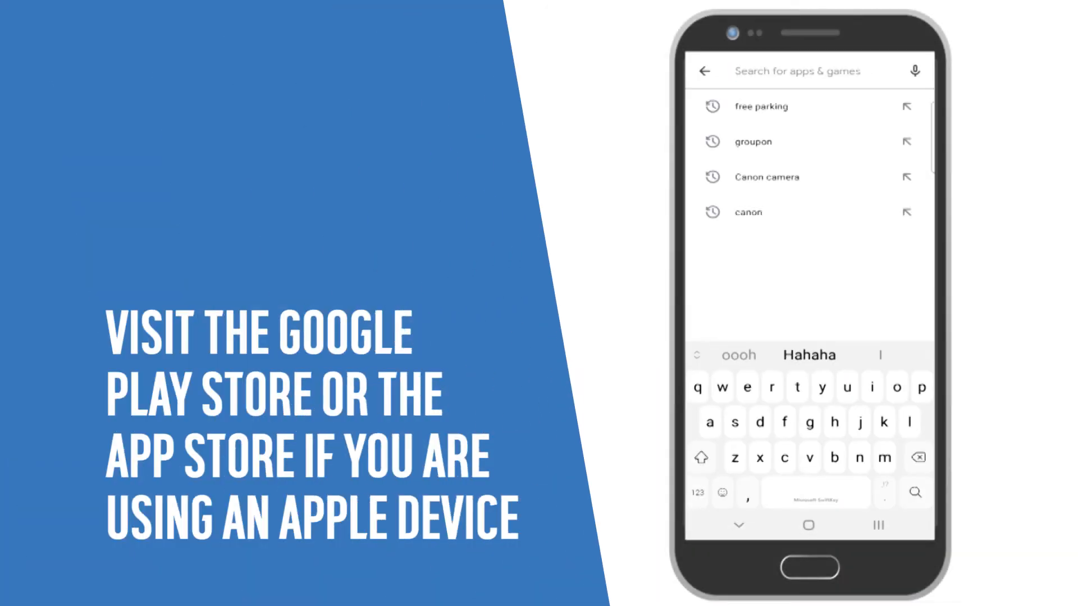
Search the Play Store for 'Google home' and open the Google Home listing.
{"action": "type", "text": "Google home"}
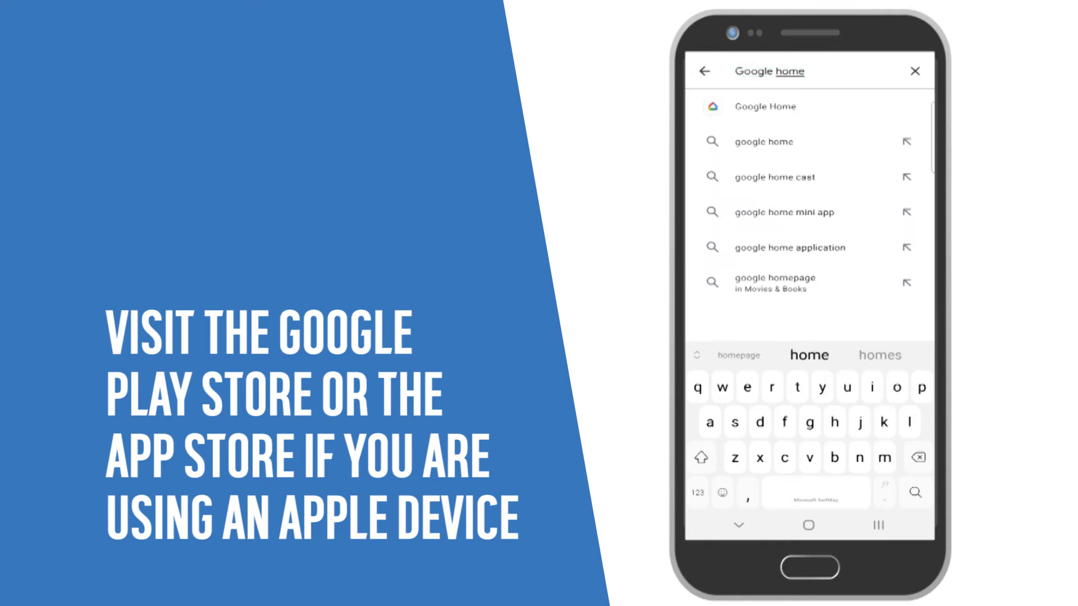
{"action": "left_click", "coordinate": [765, 106]}
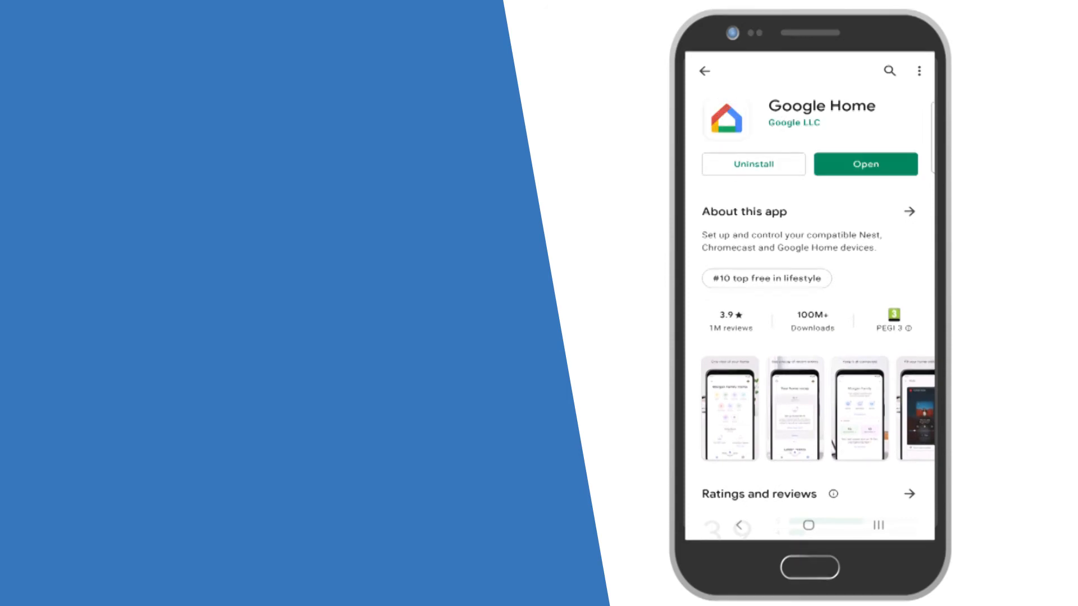
Launch Google Home, get started, and allow location access while using the app.
{"action": "left_click", "coordinate": [864, 164]}
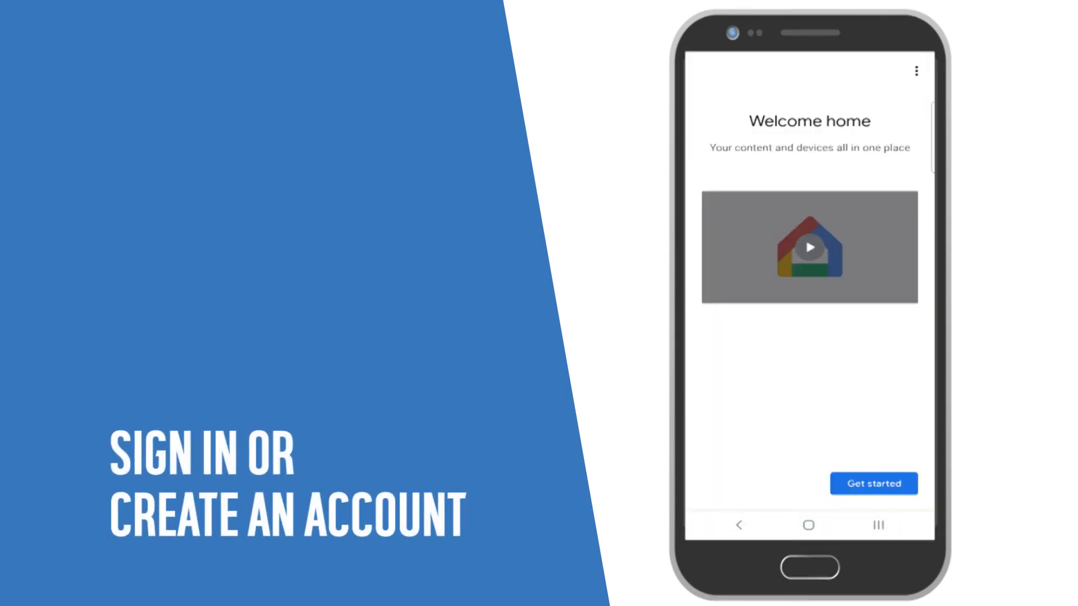
{"action": "left_click", "coordinate": [873, 483]}
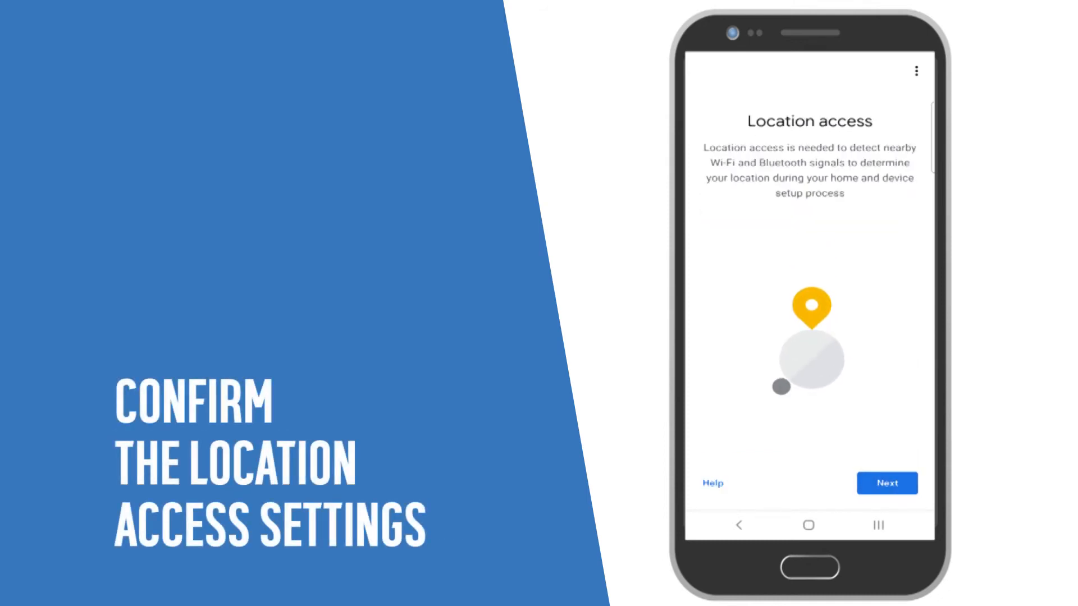
{"action": "left_click", "coordinate": [887, 482]}
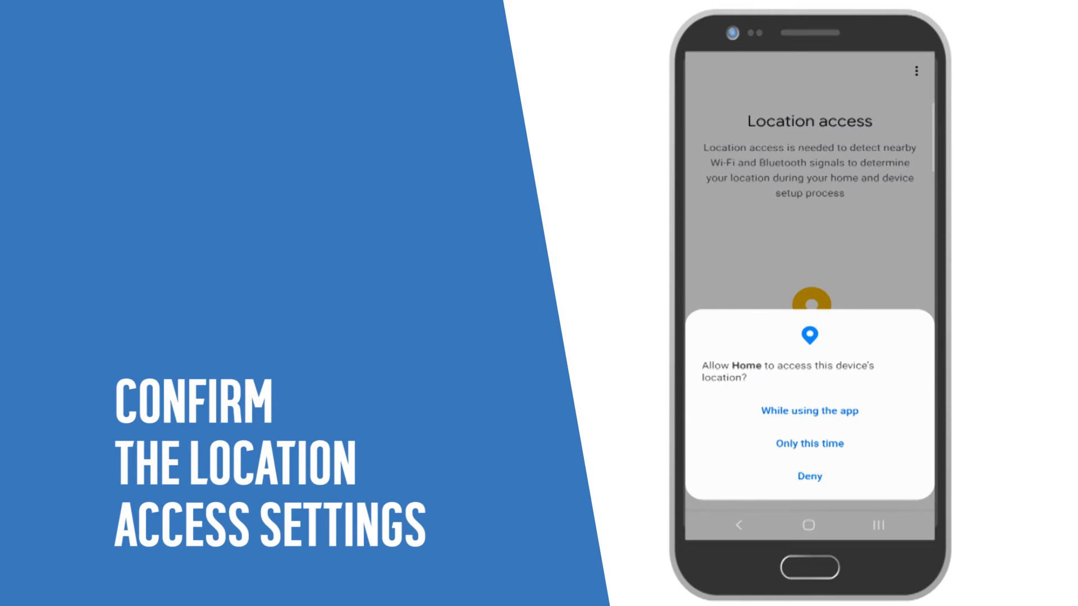
{"action": "left_click", "coordinate": [809, 411]}
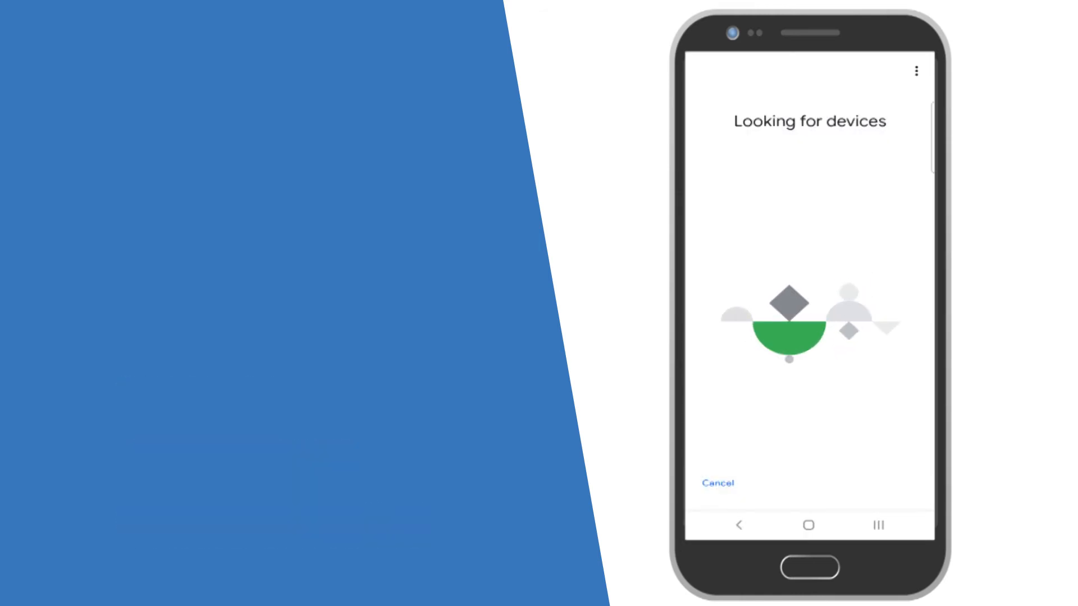
Cancel the 'Looking for devices' scan to reach the Home screen with the Android TV.
{"action": "left_click", "coordinate": [717, 484]}
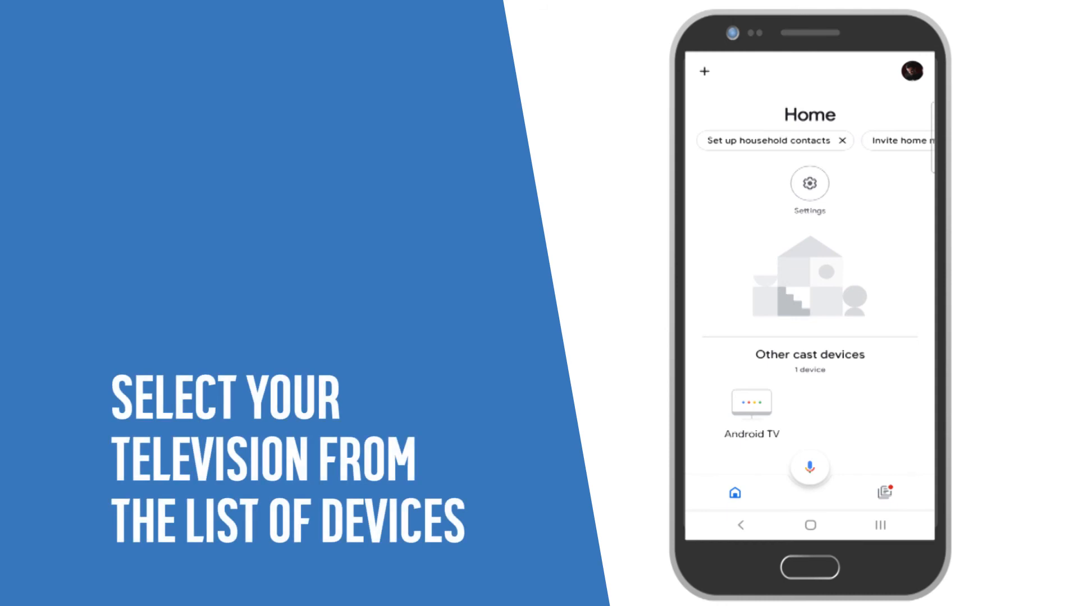
Cast the phone's screen to the Android TV and confirm with 'Start now'.
{"action": "left_click", "coordinate": [749, 409]}
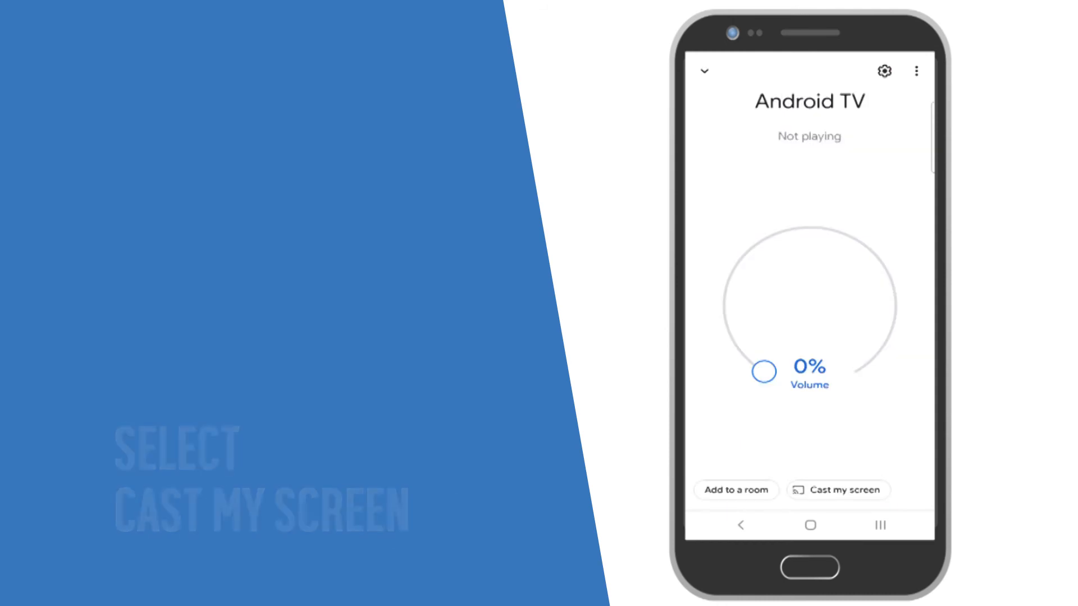
{"action": "left_click", "coordinate": [838, 490]}
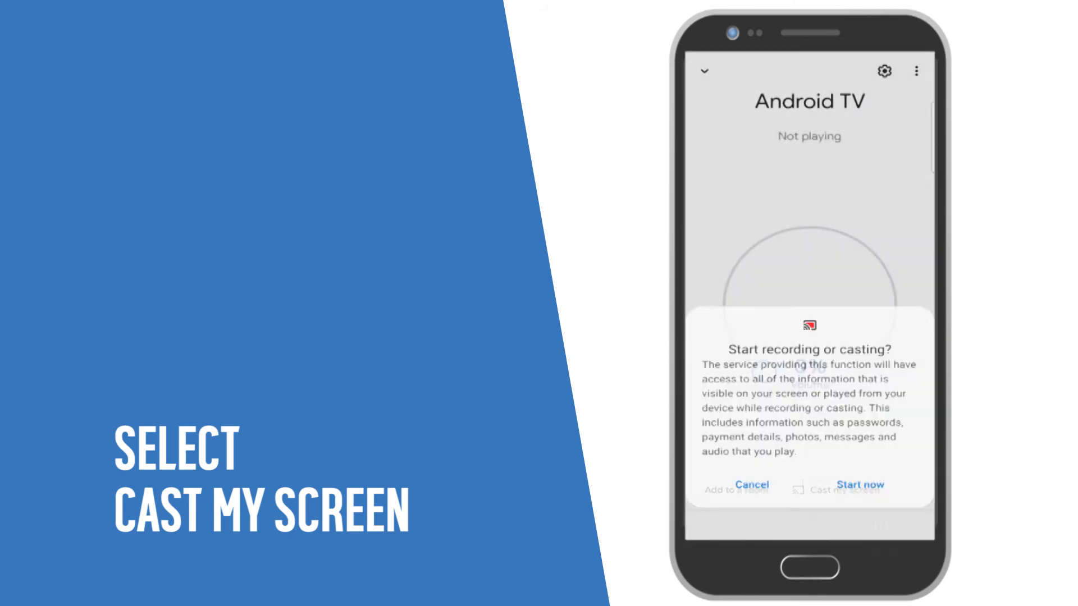
{"action": "left_click", "coordinate": [860, 485]}
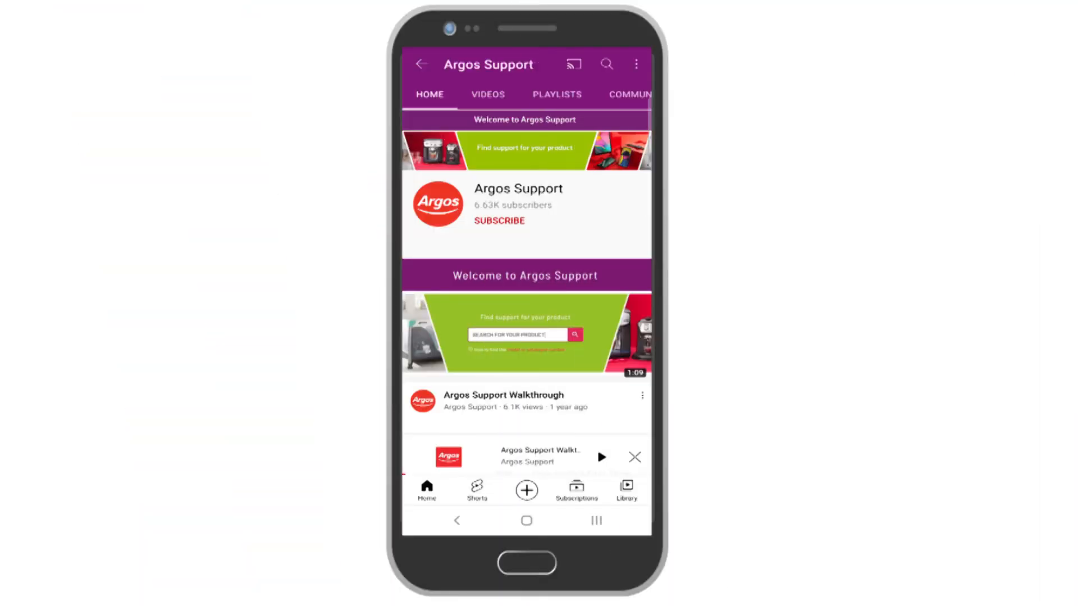
Open the Argos Support Walkthrough video and cast it to Android TV.
{"action": "left_click", "coordinate": [532, 458]}
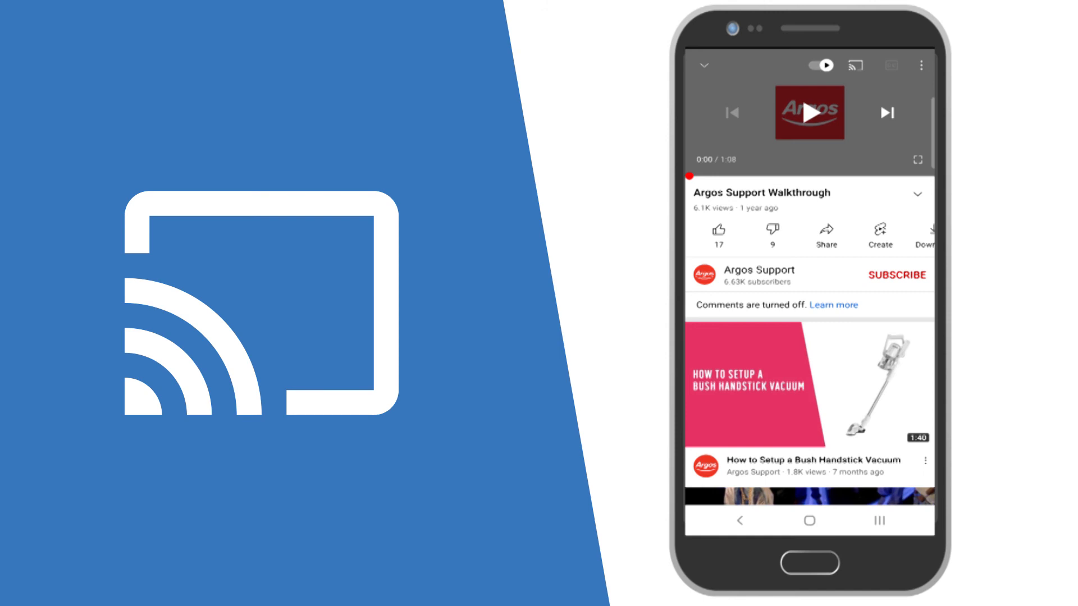
{"action": "left_click", "coordinate": [853, 66]}
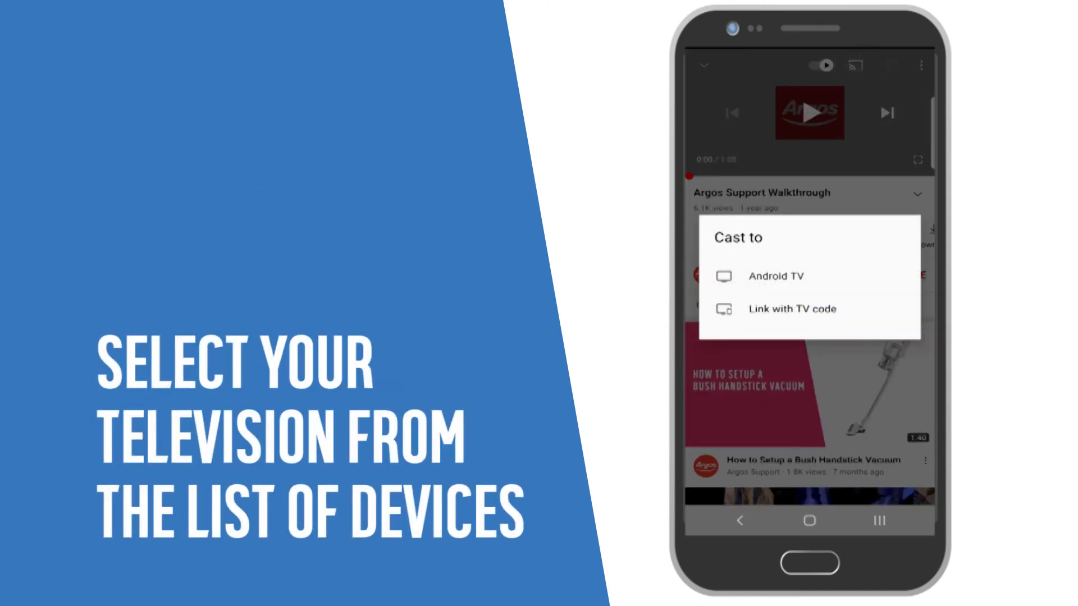
{"action": "left_click", "coordinate": [776, 276]}
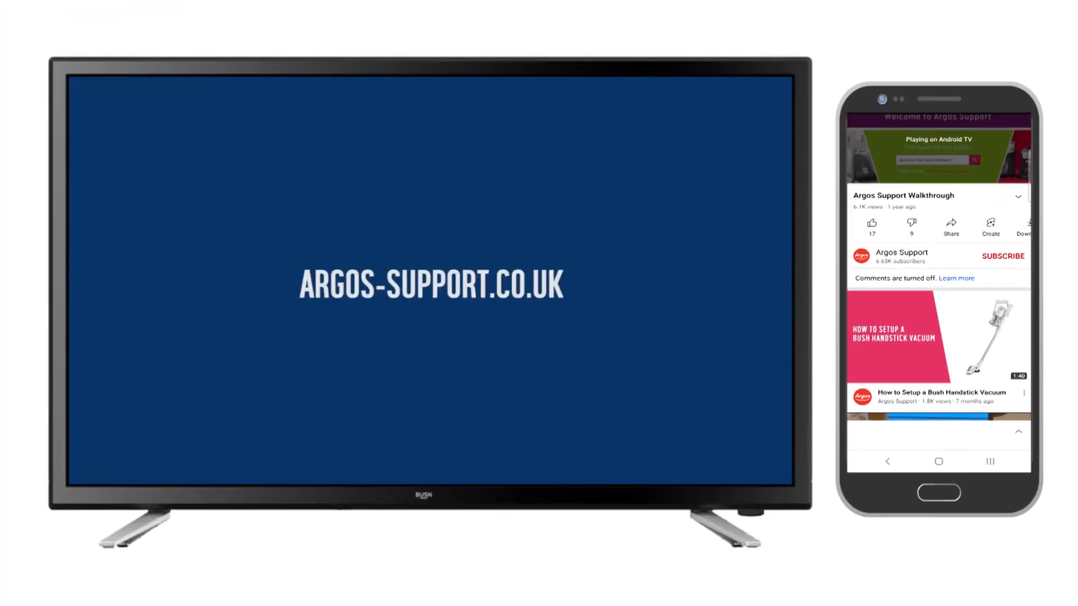